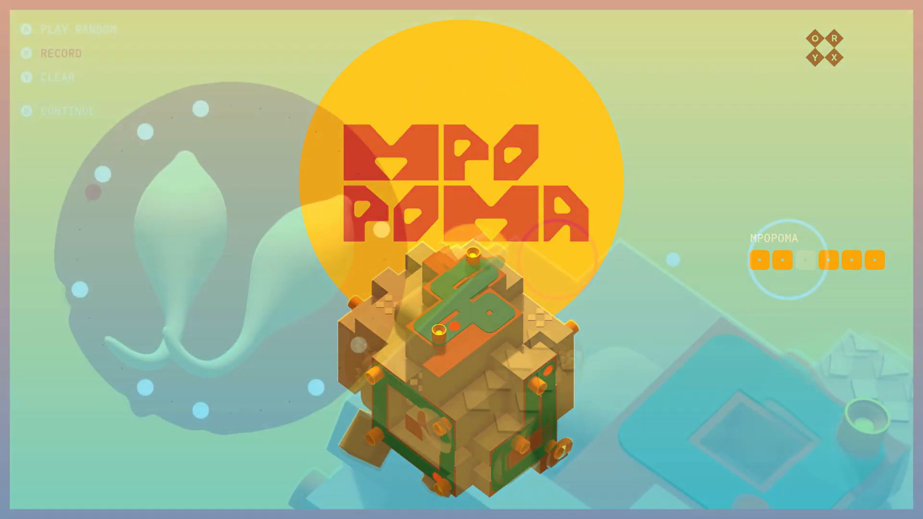
Leave the Mpopoma instrument and bring up the unlocked guitar-like stringed instrument.
{"action": "left_click", "coordinate": [61, 54]}
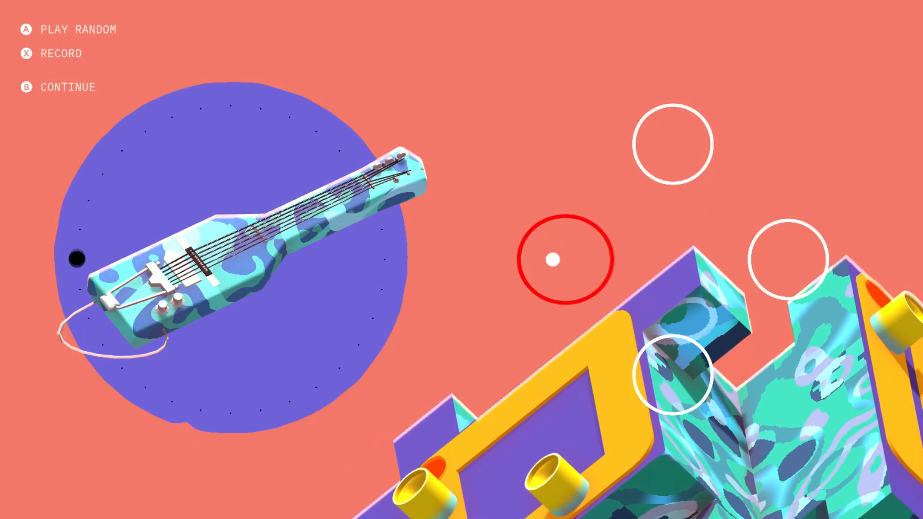
Advance to the blue-and-white Zera Tsun cube planet level.
{"action": "key", "text": "x"}
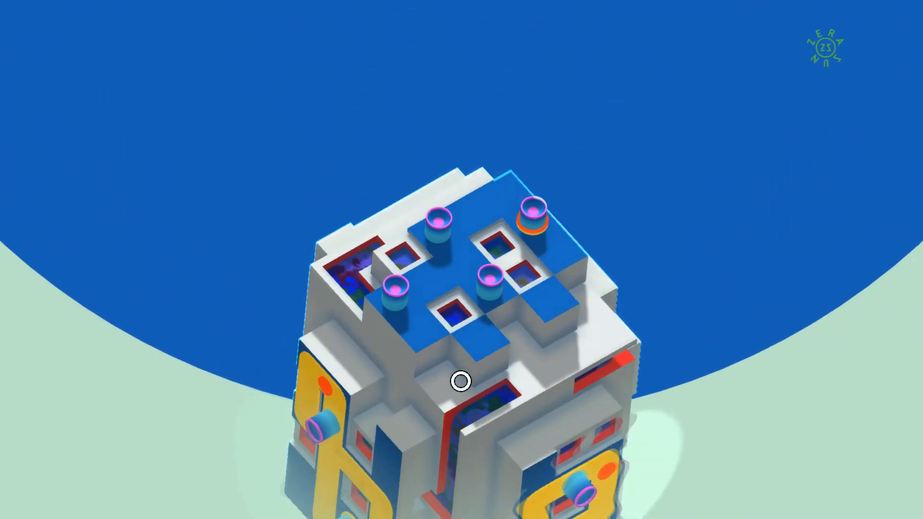
Move on to the purple Das System cube planet with the orange orb on top.
{"action": "left_click_drag", "start_coordinate": [459, 382], "coordinate": [547, 392]}
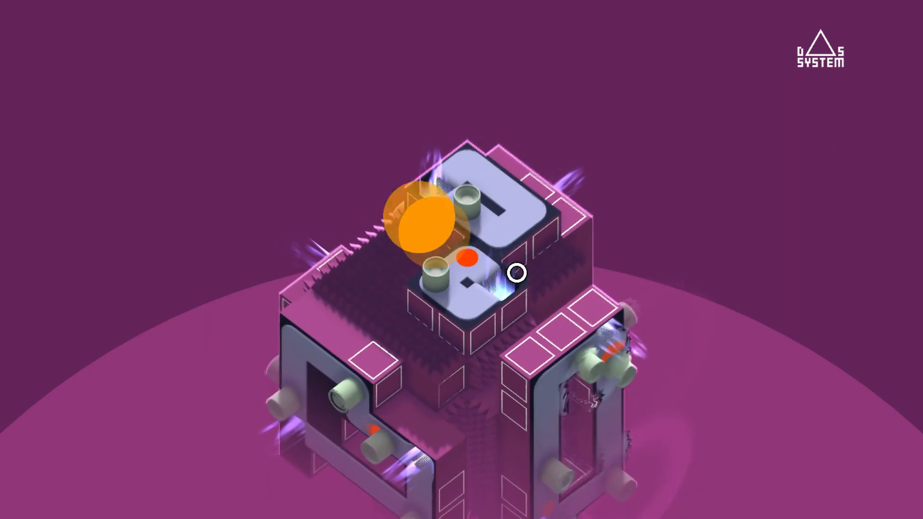
Connect the pipes into a loop on the green planet and turn the cube to another side.
{"action": "left_click", "coordinate": [459, 274]}
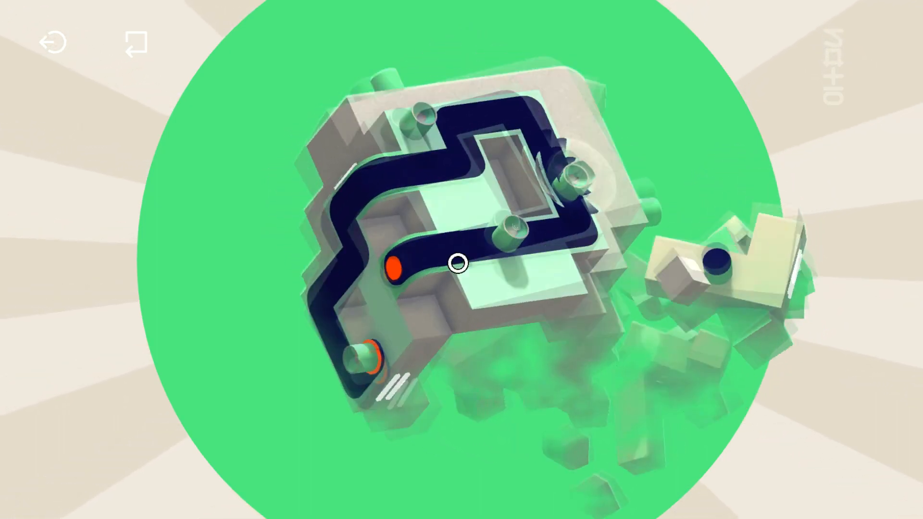
{"action": "left_click_drag", "start_coordinate": [460, 261], "coordinate": [571, 306]}
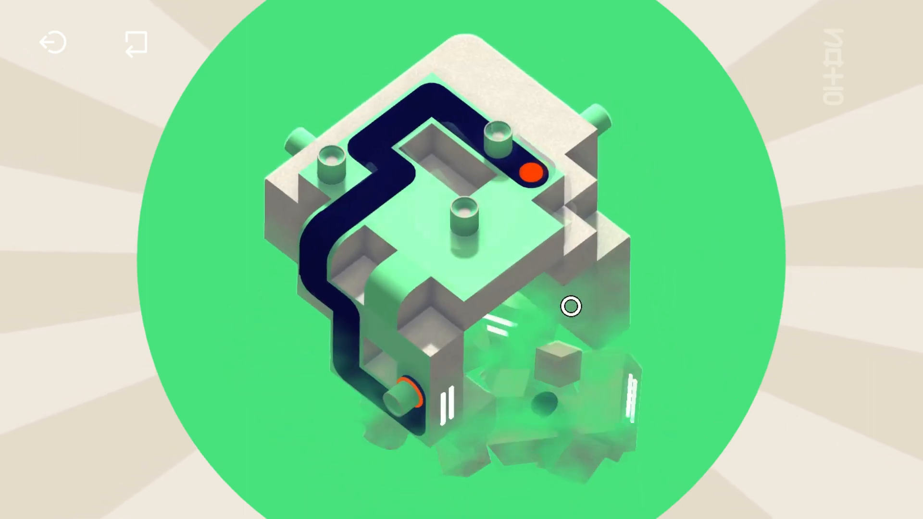